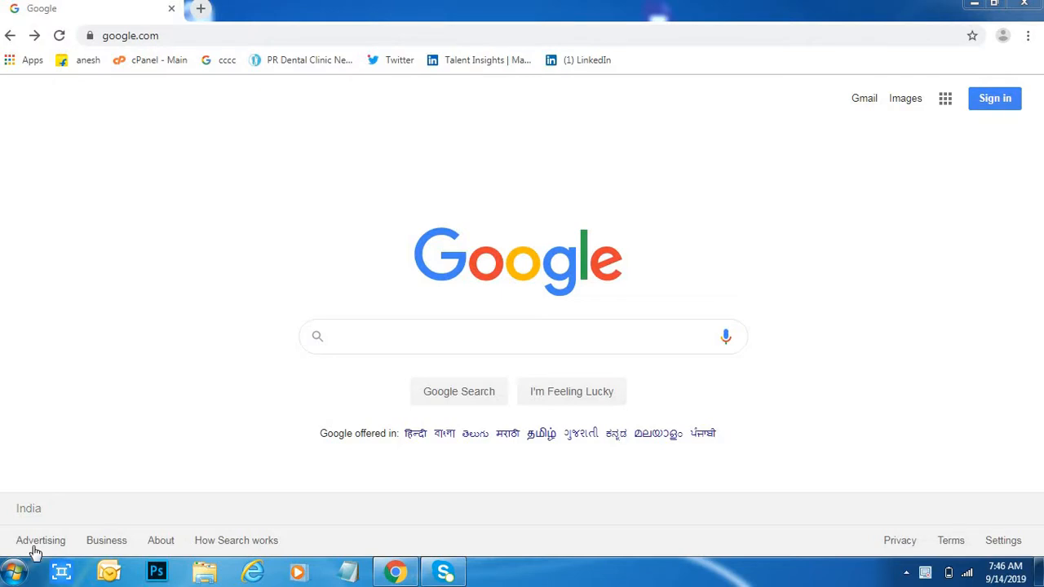
mouse_move(235, 453)
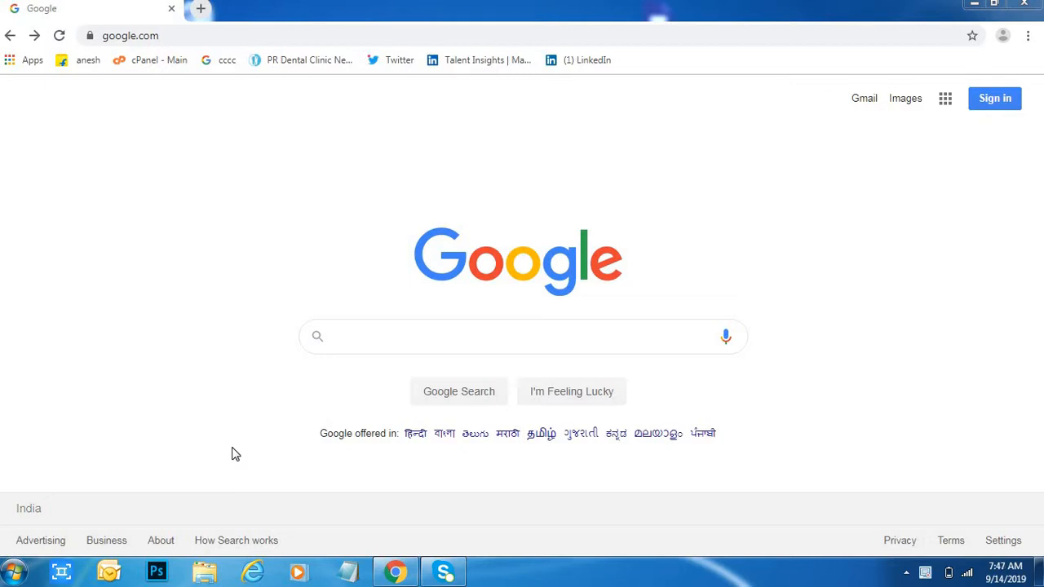
mouse_move(797, 543)
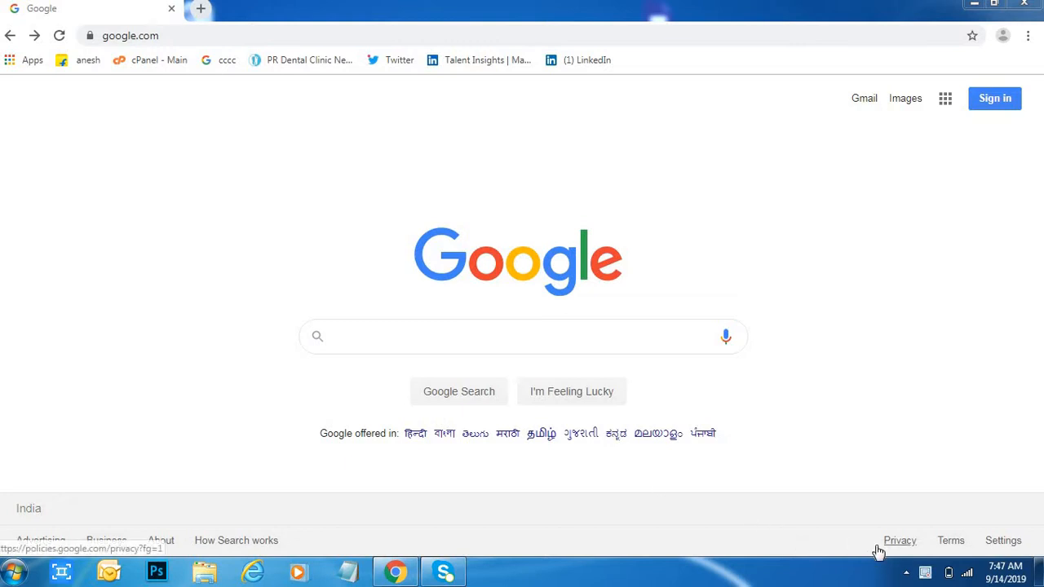
mouse_move(893, 551)
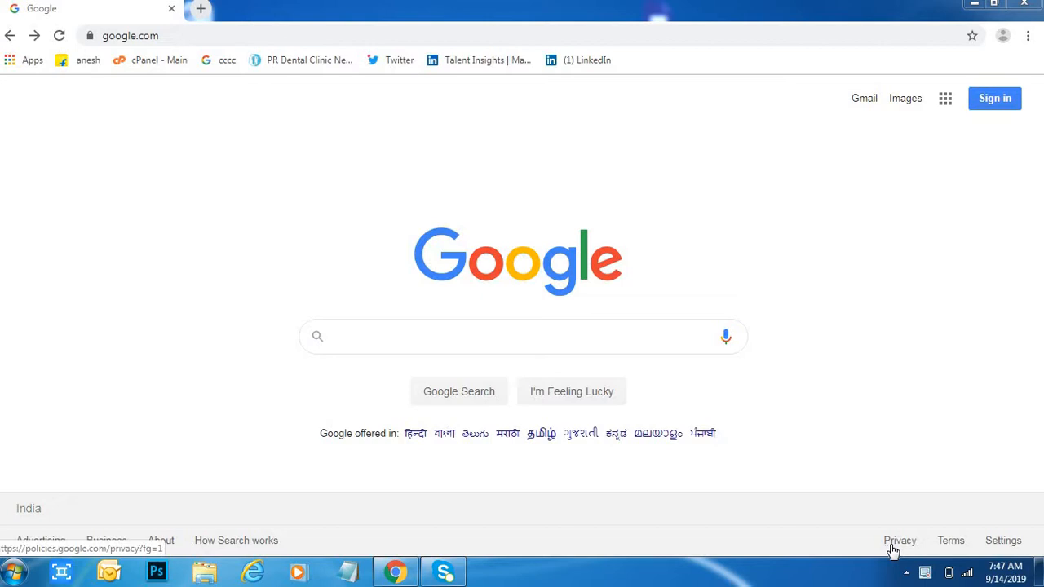
mouse_move(900, 545)
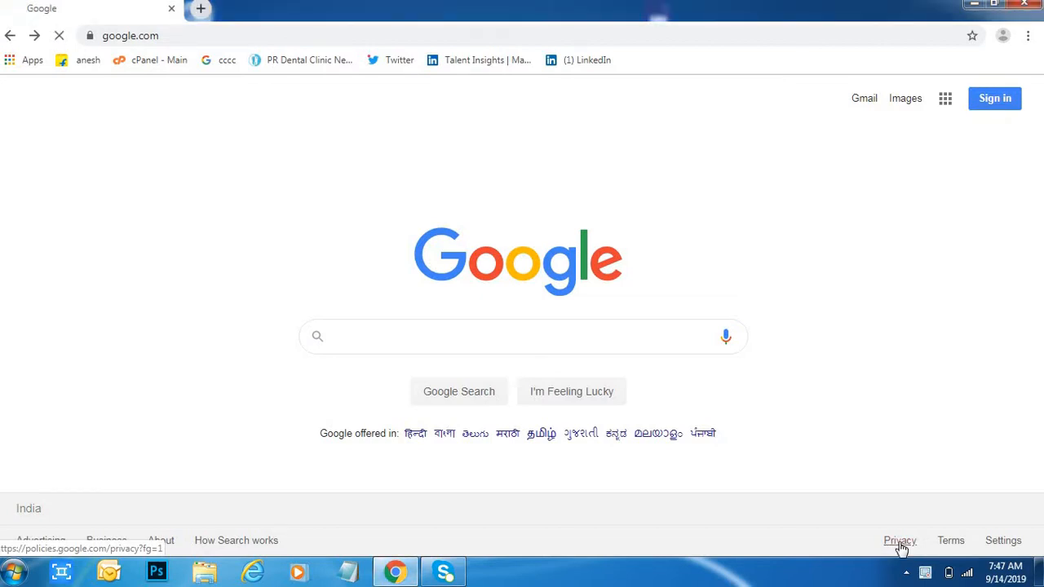
Open Google's Privacy Policy and scroll the sidebar section list to reveal partners and updates.
left_click(900, 540)
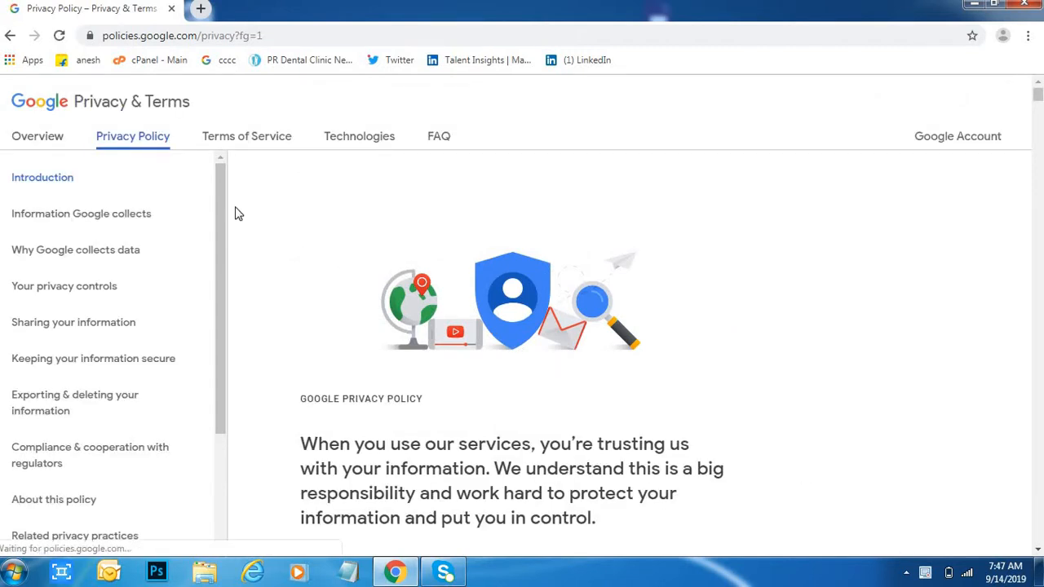
mouse_move(157, 148)
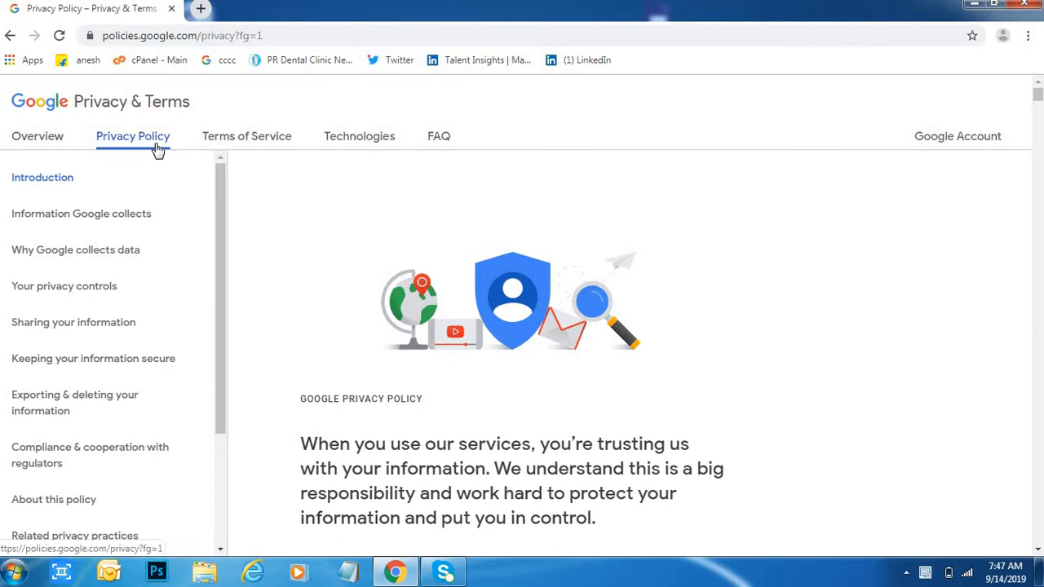
mouse_move(184, 272)
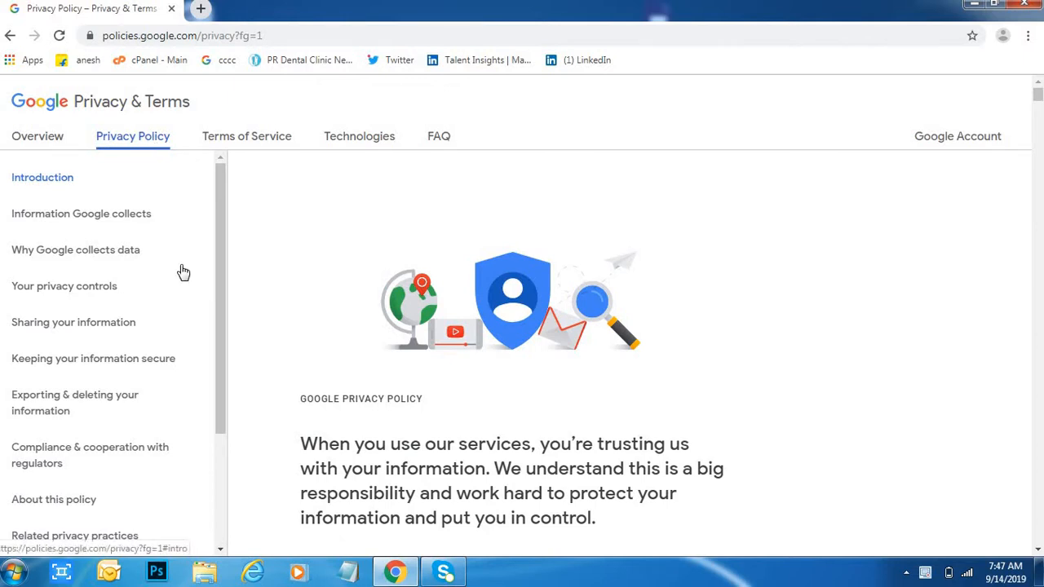
mouse_move(138, 228)
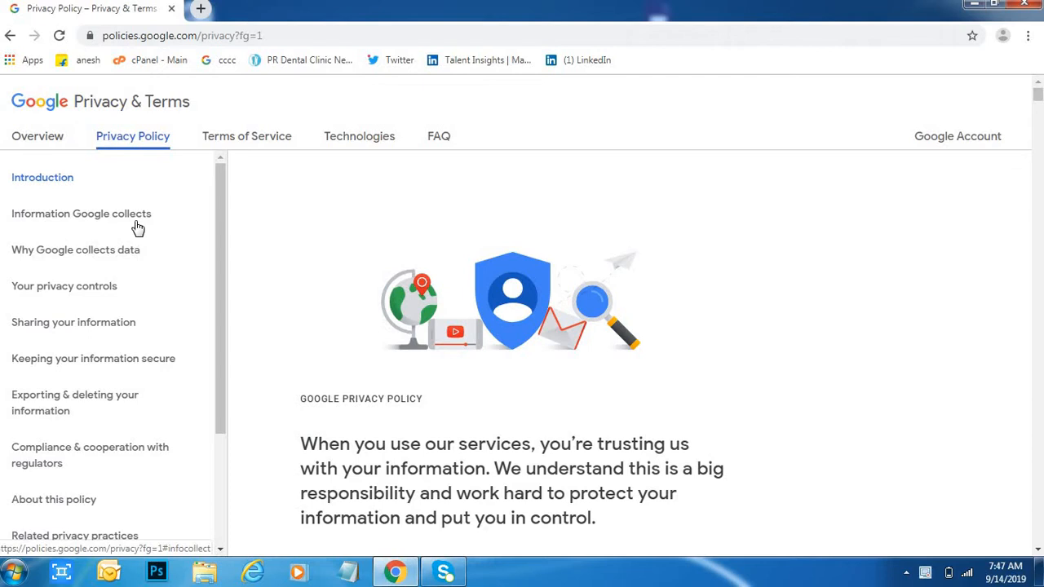
mouse_move(218, 361)
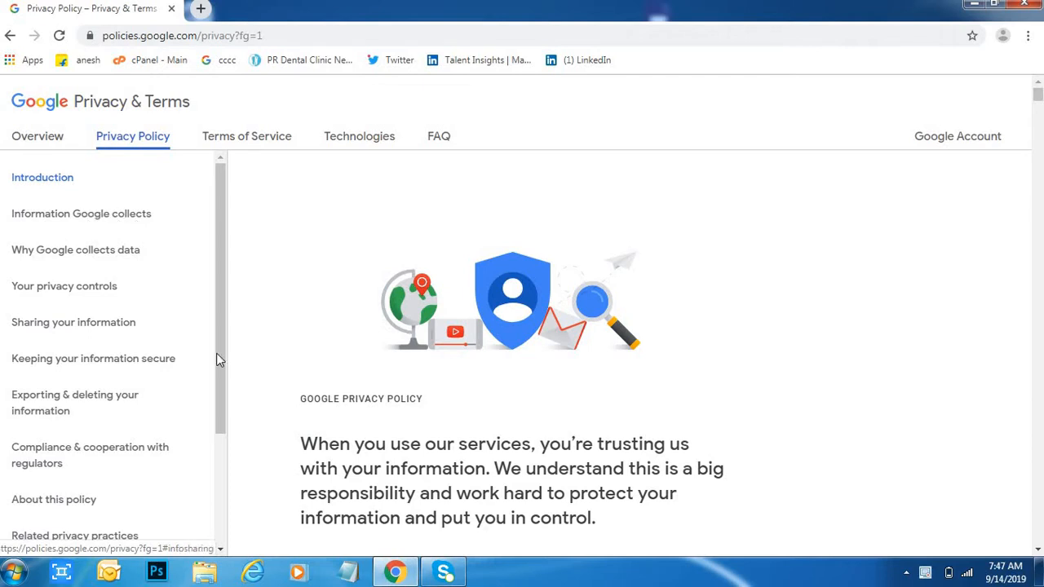
mouse_move(424, 395)
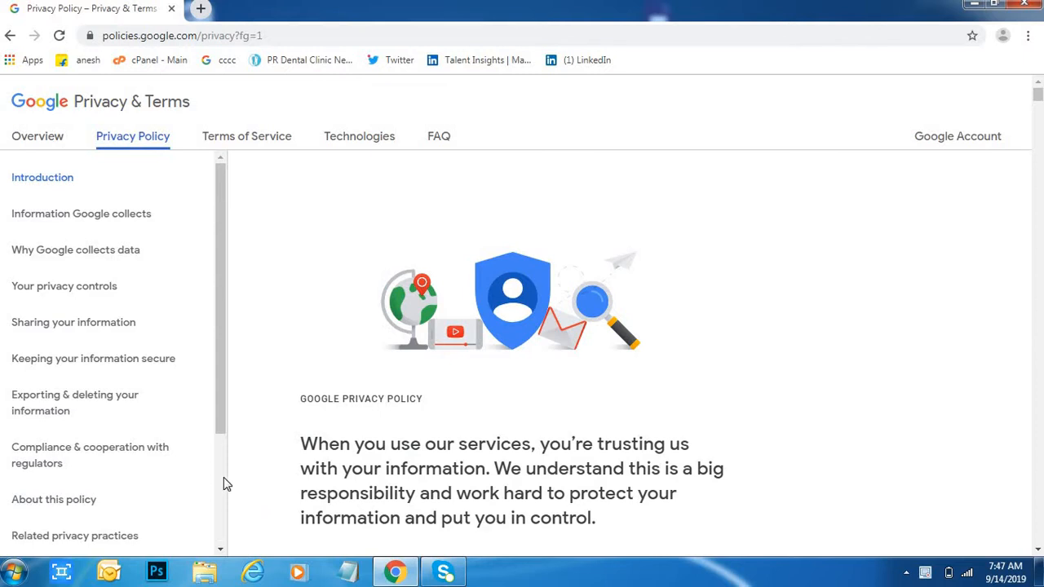
scroll("down", 3)
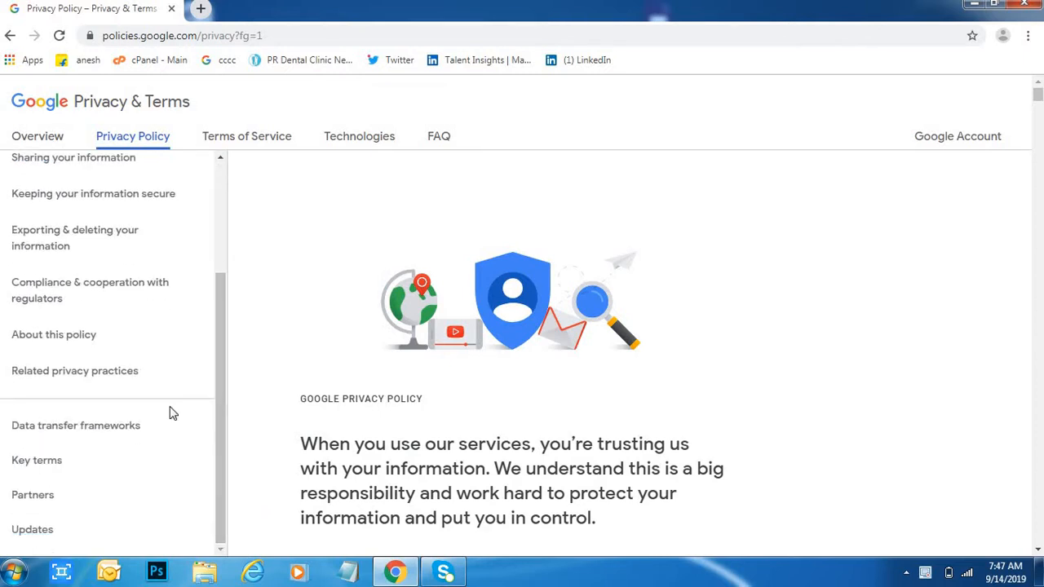
mouse_move(33, 495)
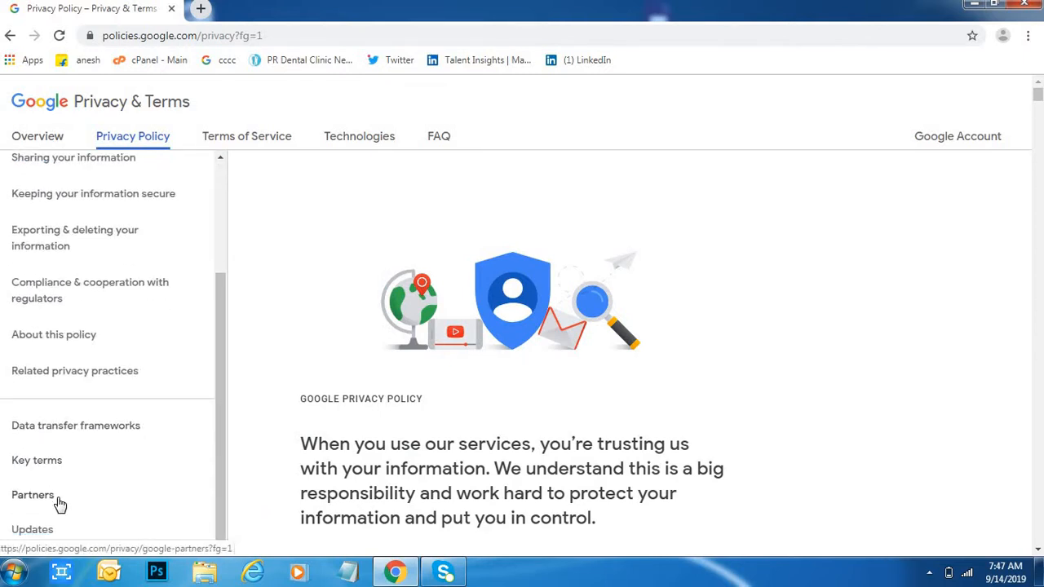
mouse_move(37, 459)
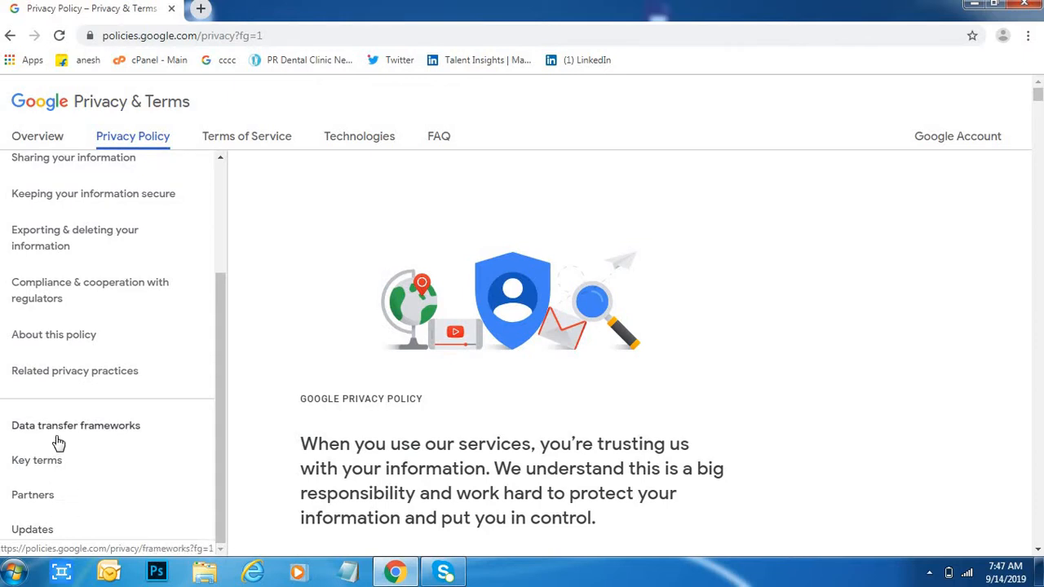
mouse_move(71, 340)
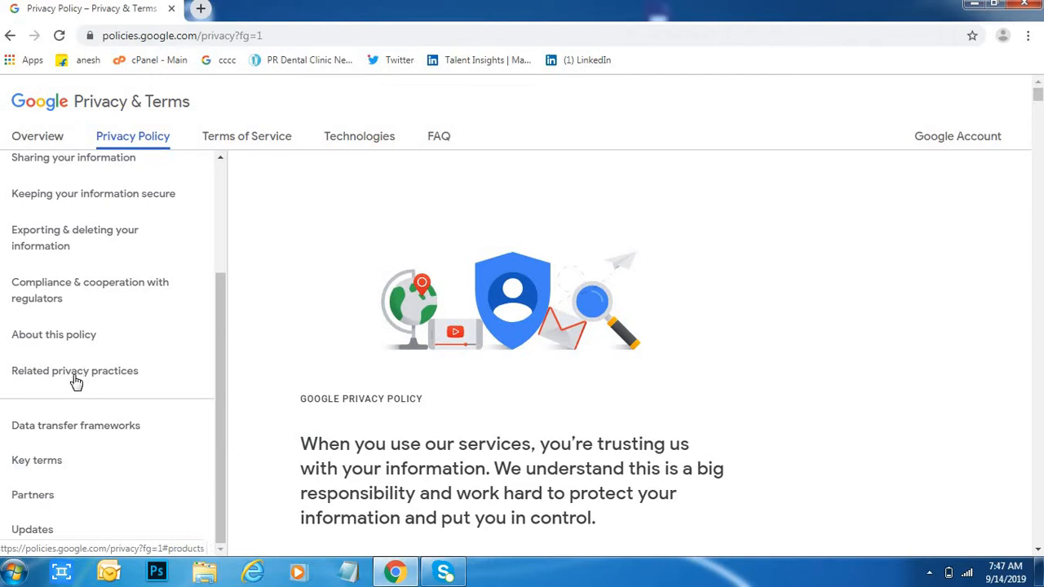
mouse_move(82, 334)
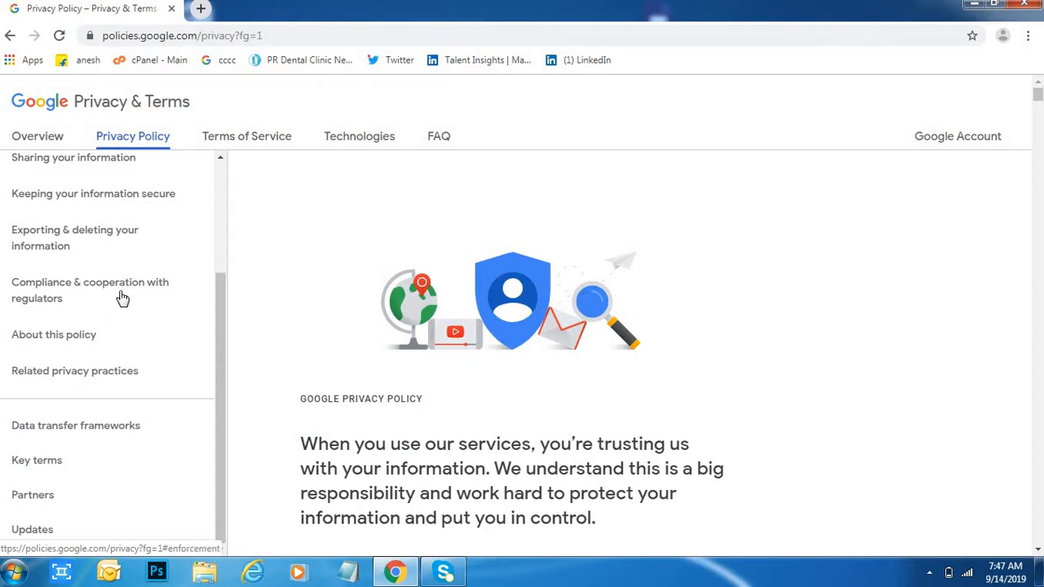
mouse_move(94, 334)
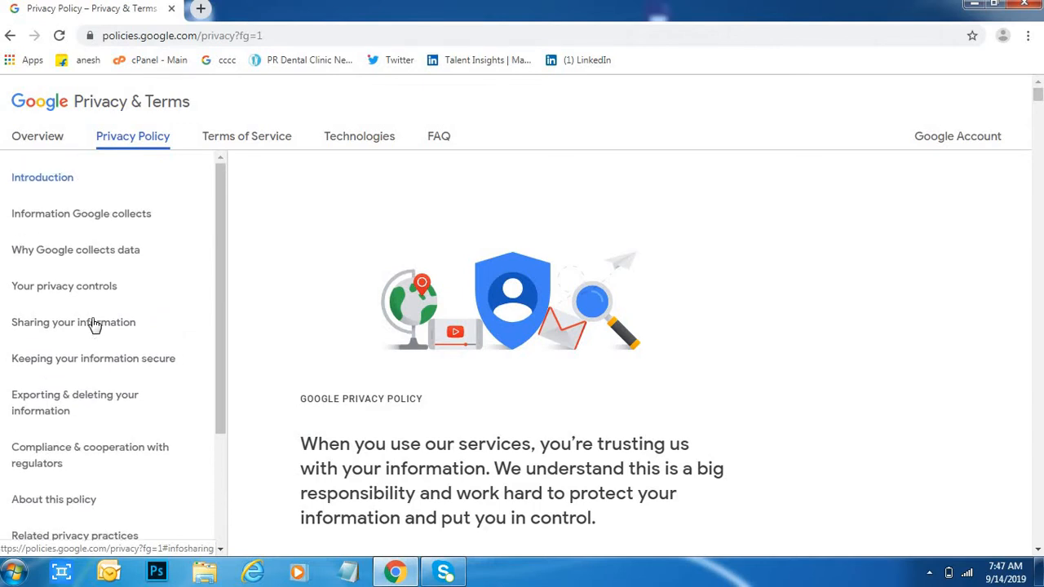
mouse_move(94, 324)
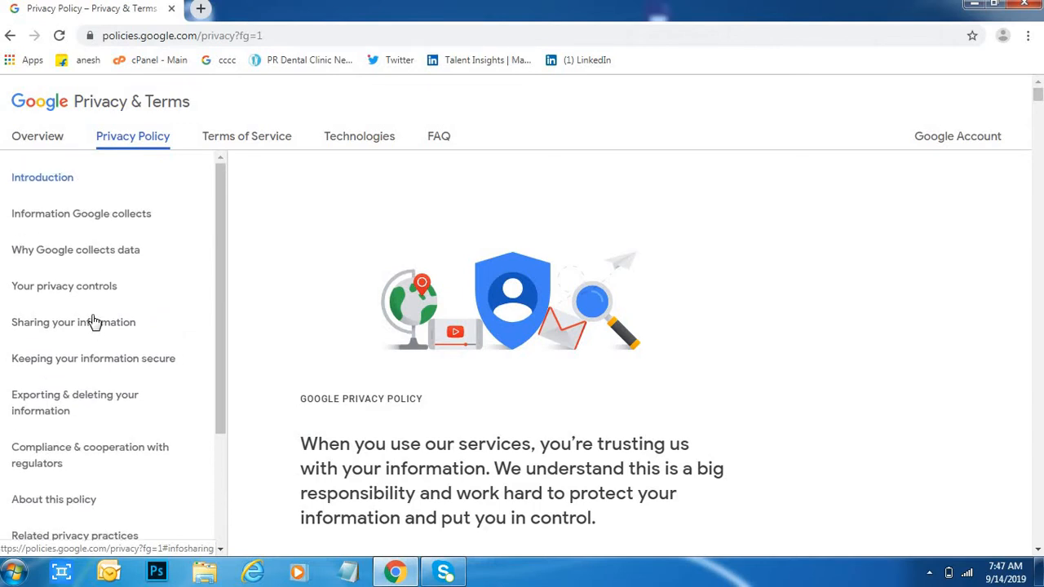
Jump to the 'Why Google collects data' section and read its opening paragraphs.
left_click(75, 249)
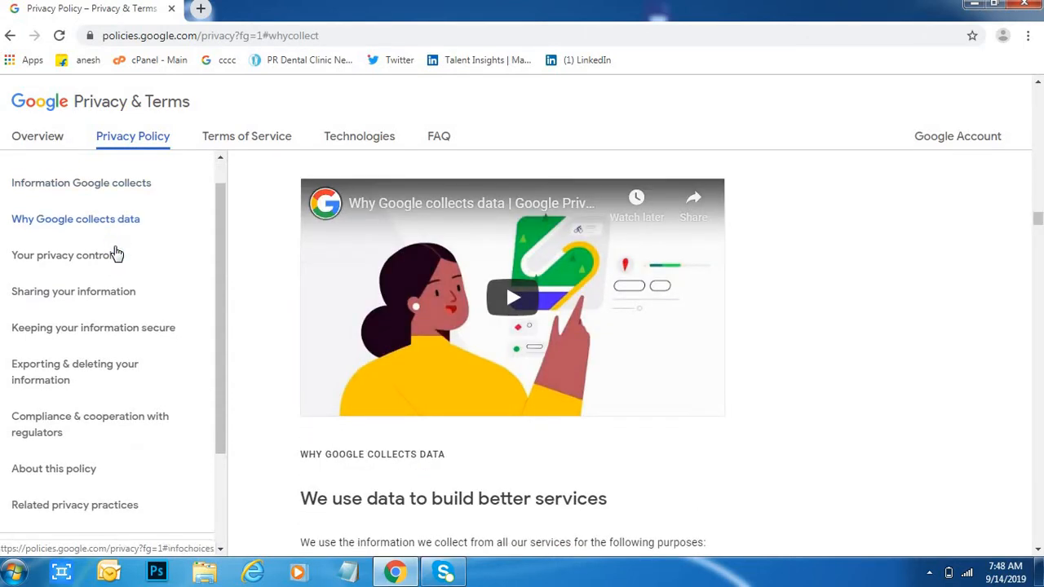
mouse_move(1036, 549)
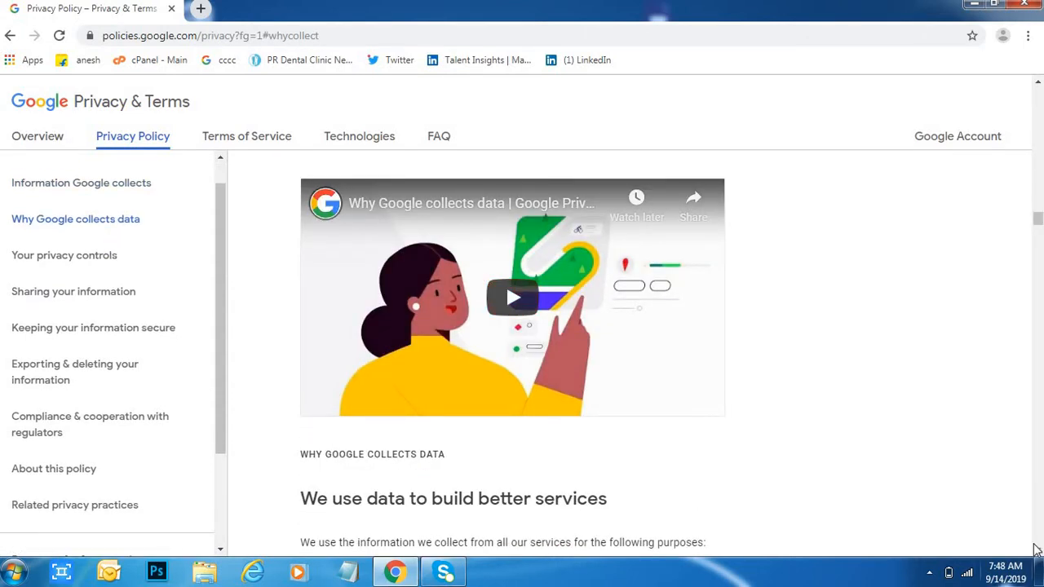
scroll("down", 3)
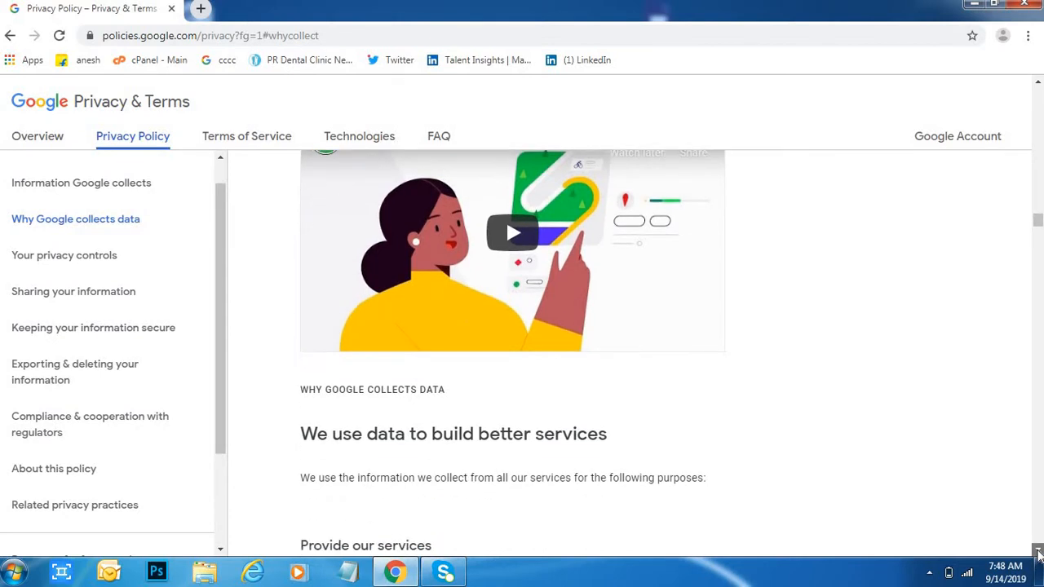
scroll("down", 3)
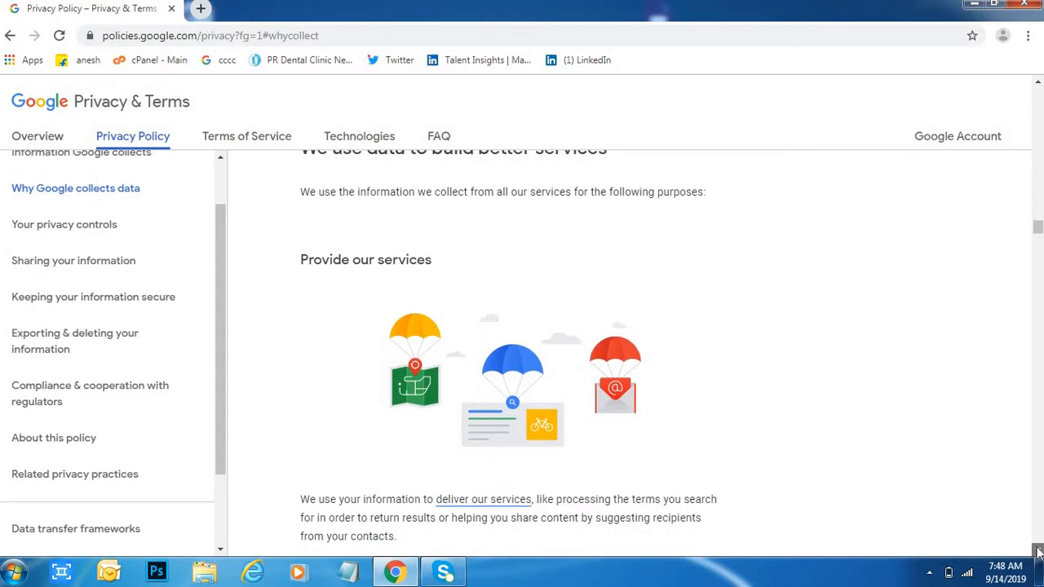
scroll("down", 3)
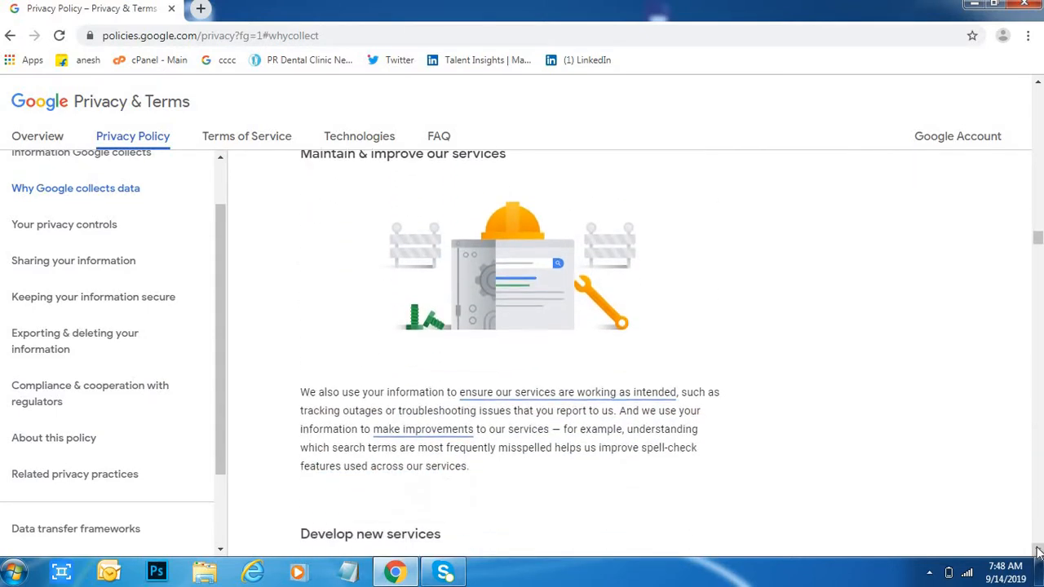
scroll("down", 3)
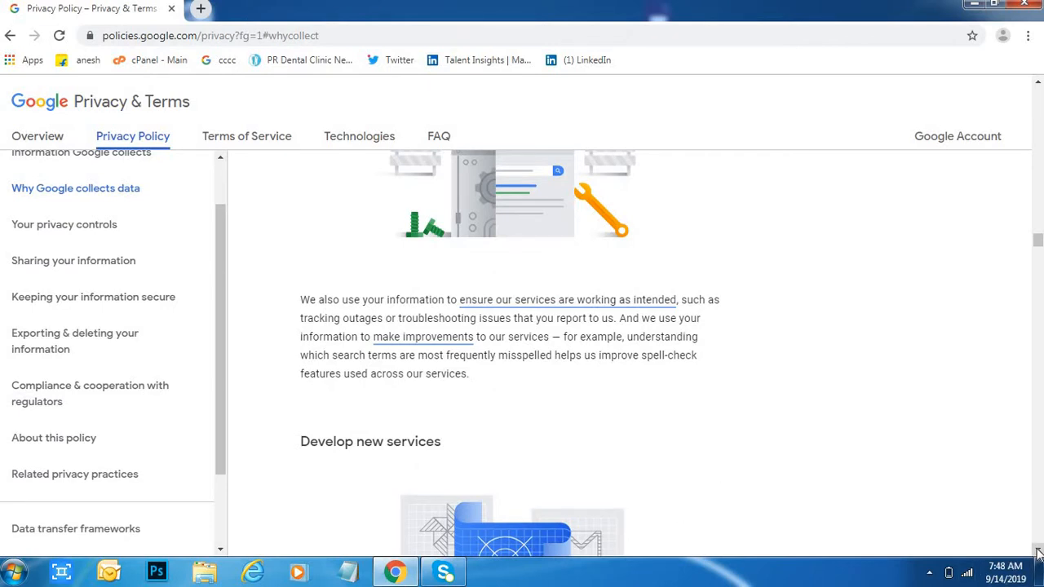
scroll("down", 3)
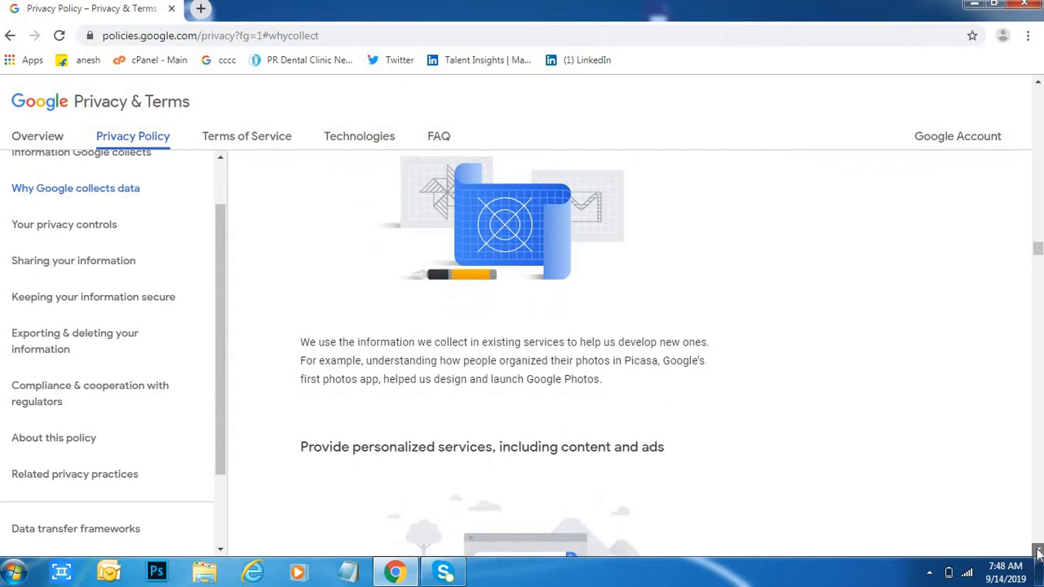
Read to the section's consent paragraph, then jump to 'Sharing your information'.
scroll("down", 3)
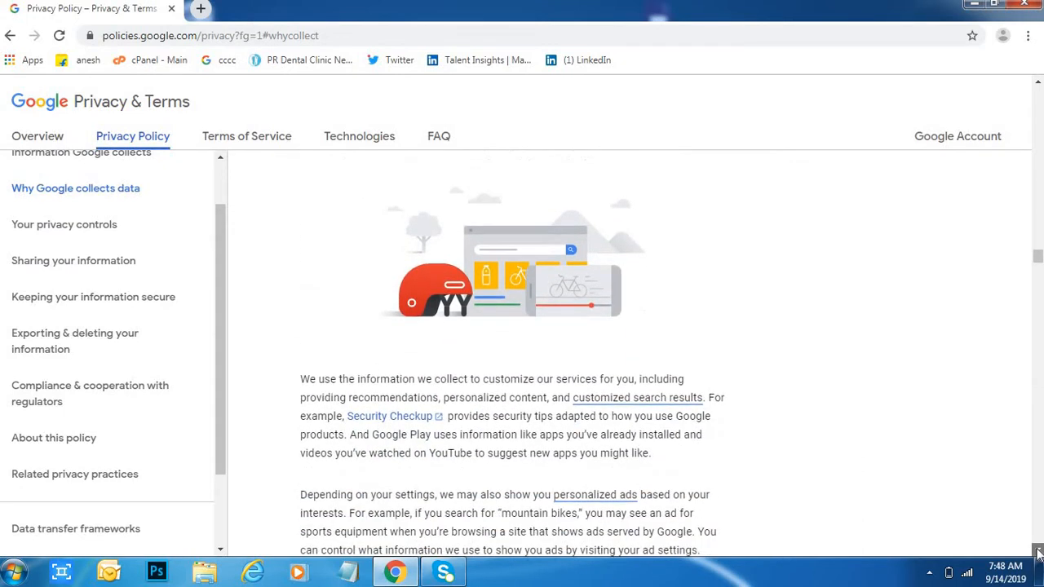
scroll("down", 3)
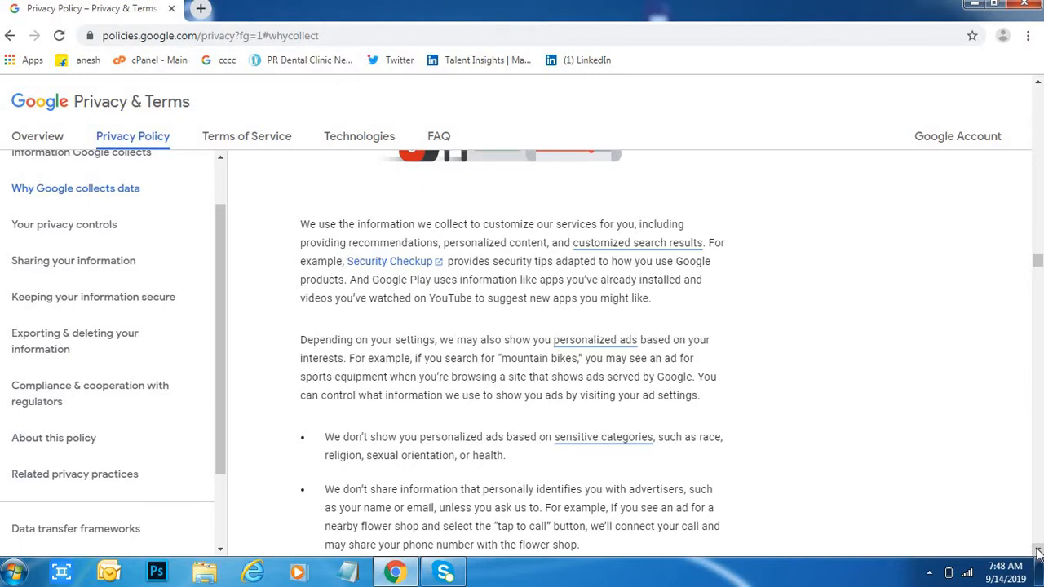
scroll("down", 3)
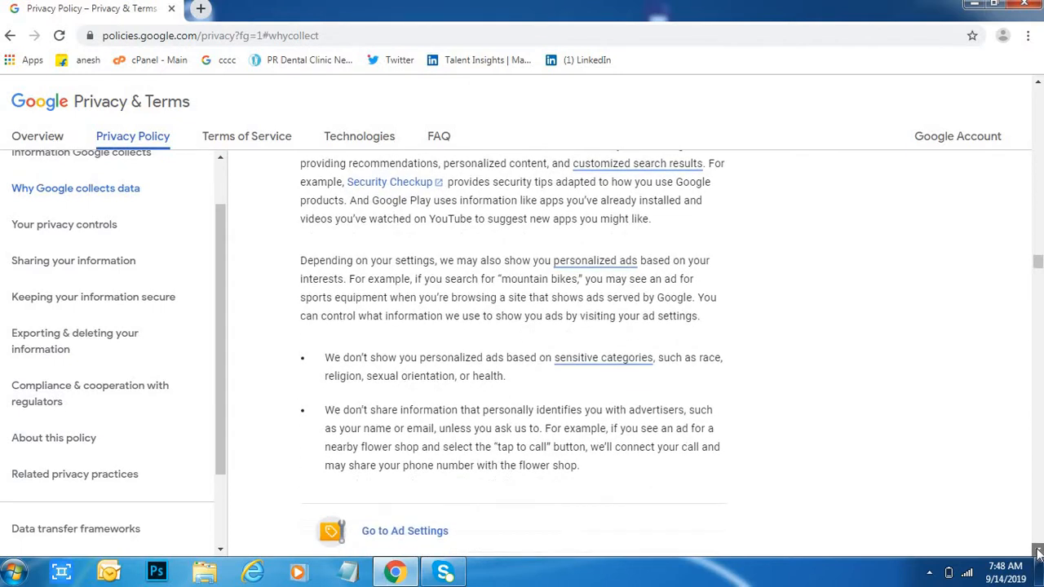
scroll("down", 3)
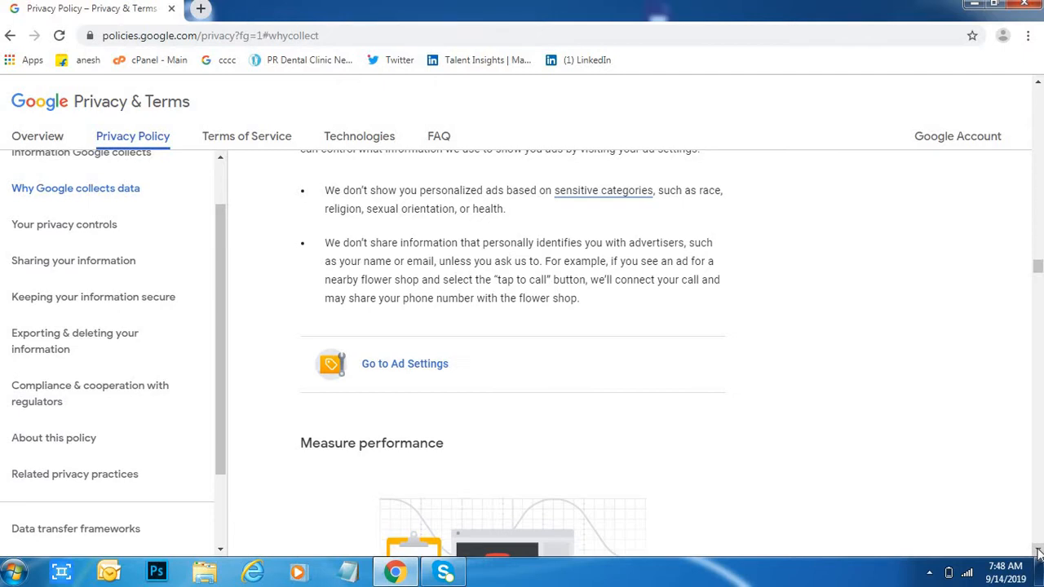
scroll("down", 3)
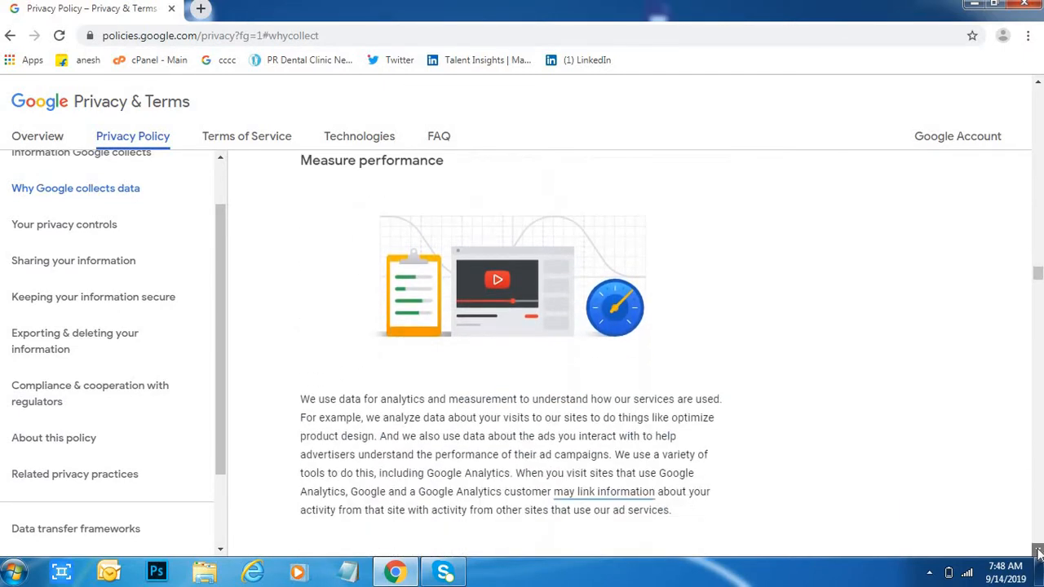
scroll("down", 3)
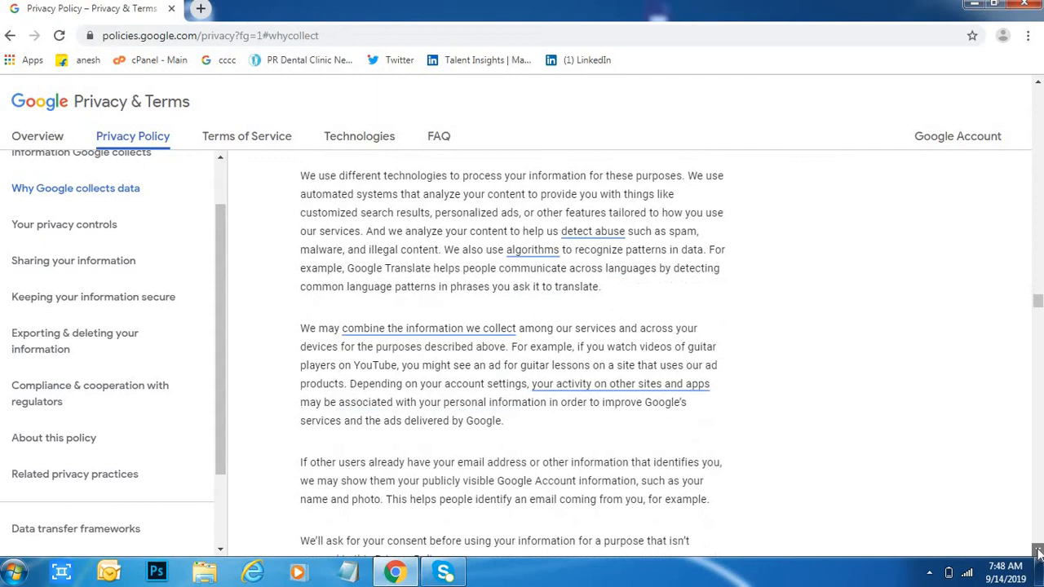
scroll("down", 3)
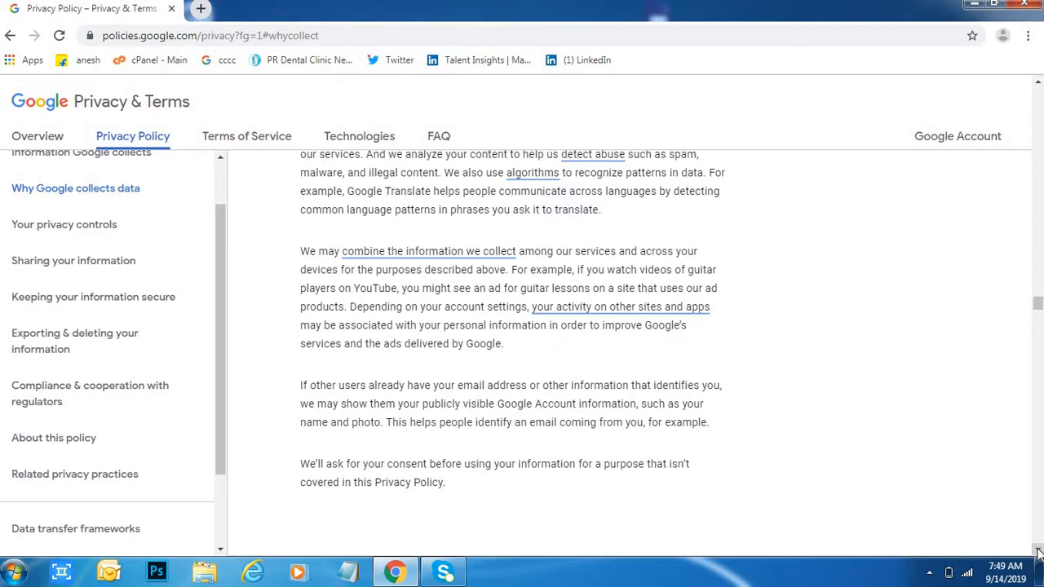
mouse_move(94, 259)
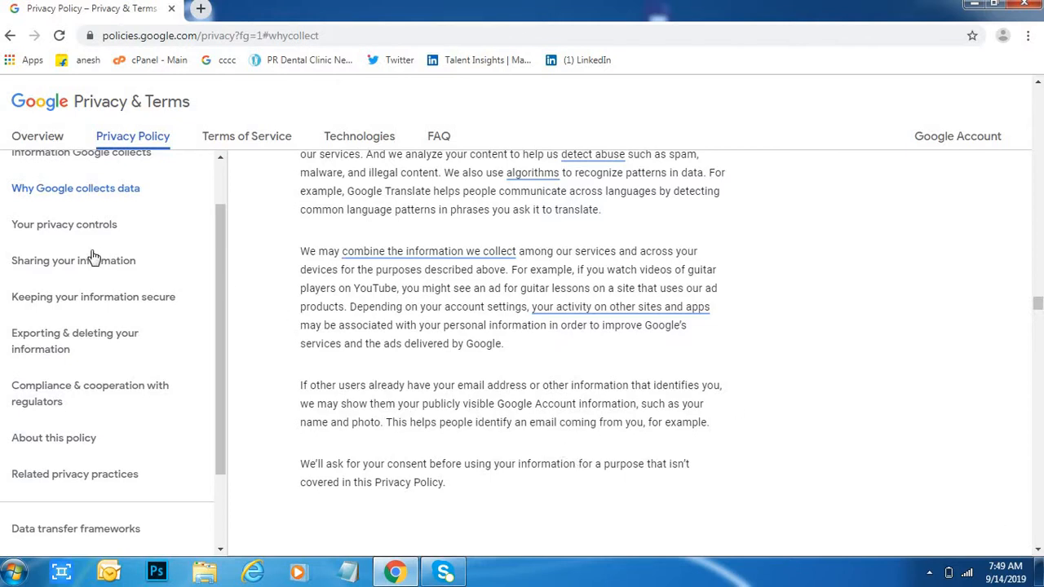
left_click(72, 260)
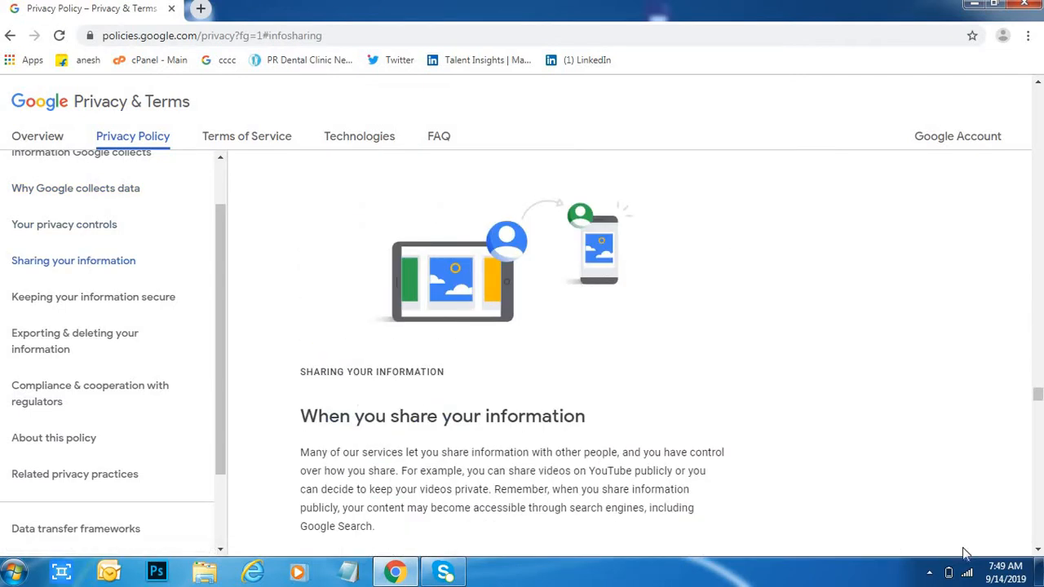
Read through 'Sharing your information' until 'Keeping your information secure' becomes active.
scroll("down", 3)
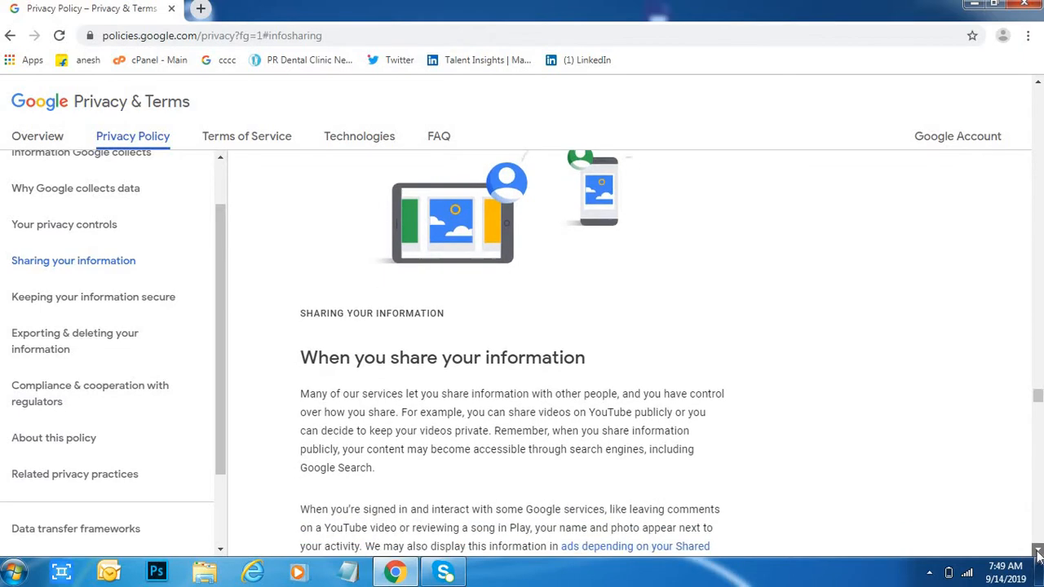
scroll("down", 3)
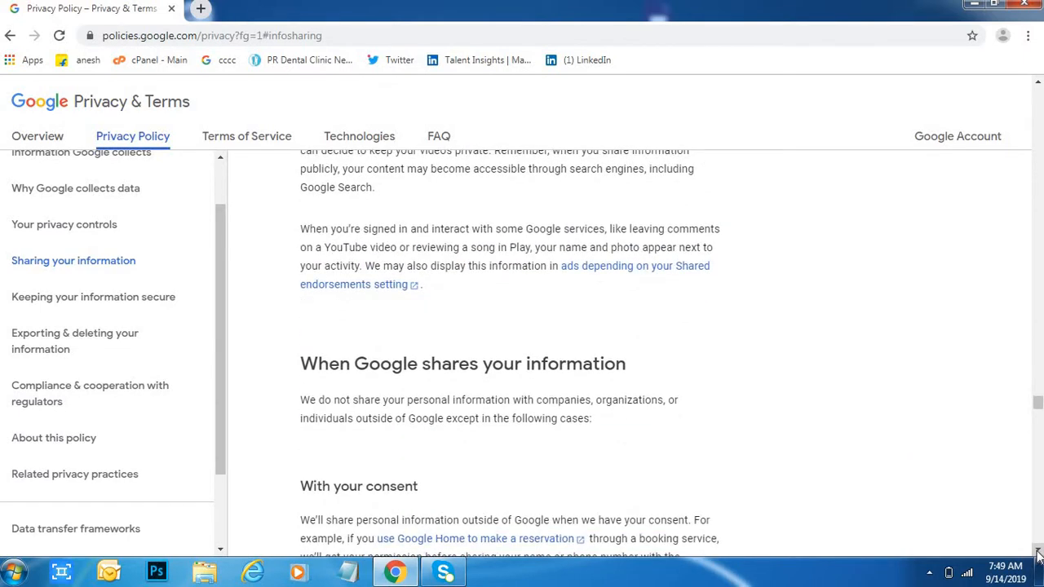
scroll("down", 3)
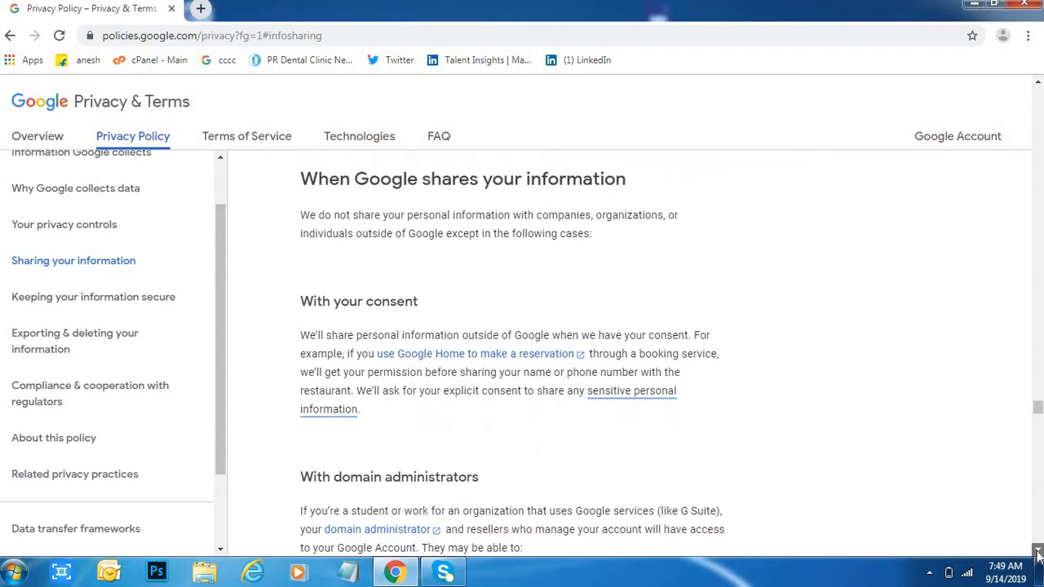
scroll("down", 3)
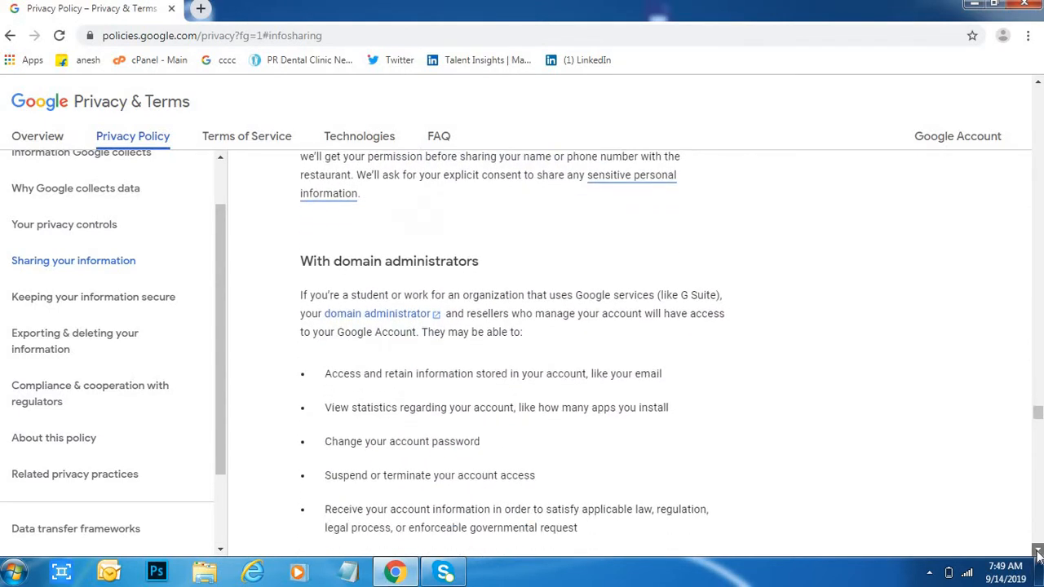
scroll("down", 3)
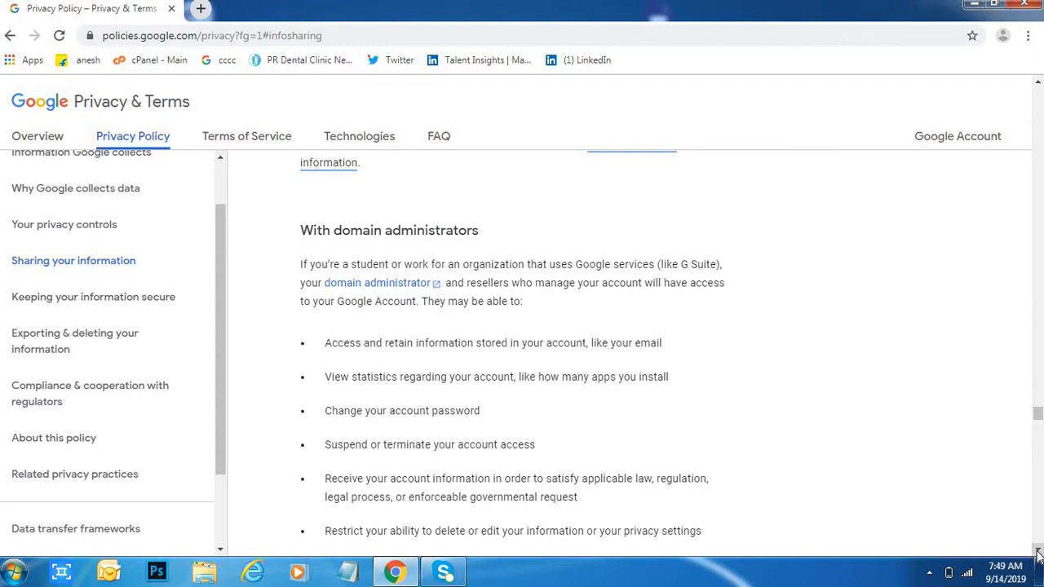
scroll("down", 3)
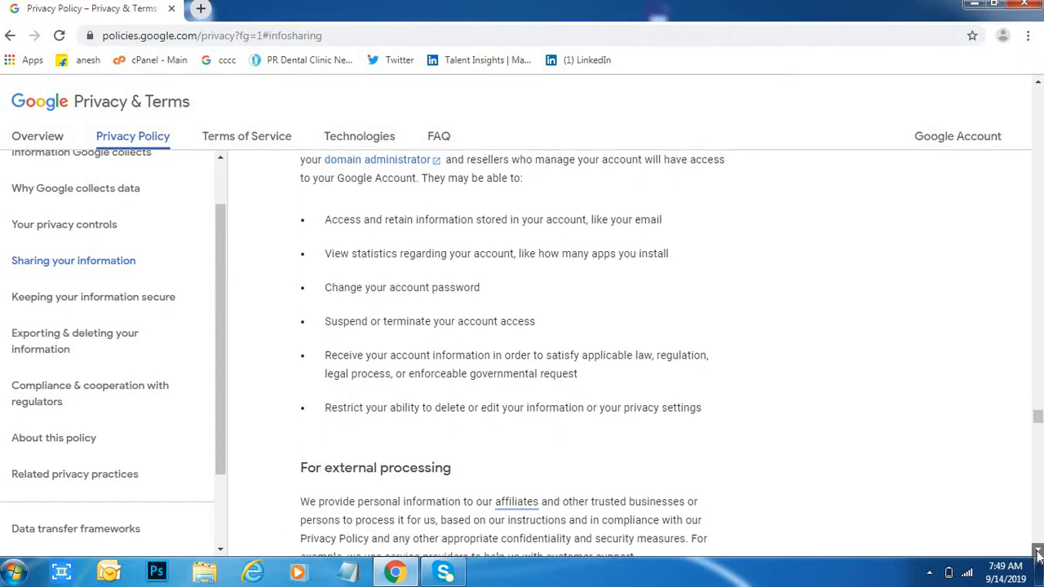
scroll("down", 3)
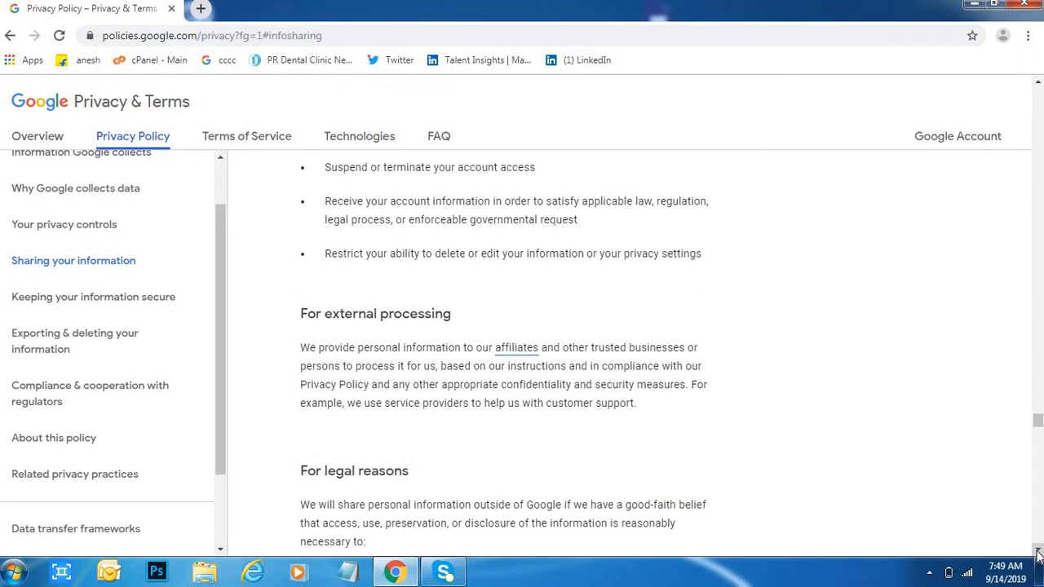
scroll("down", 3)
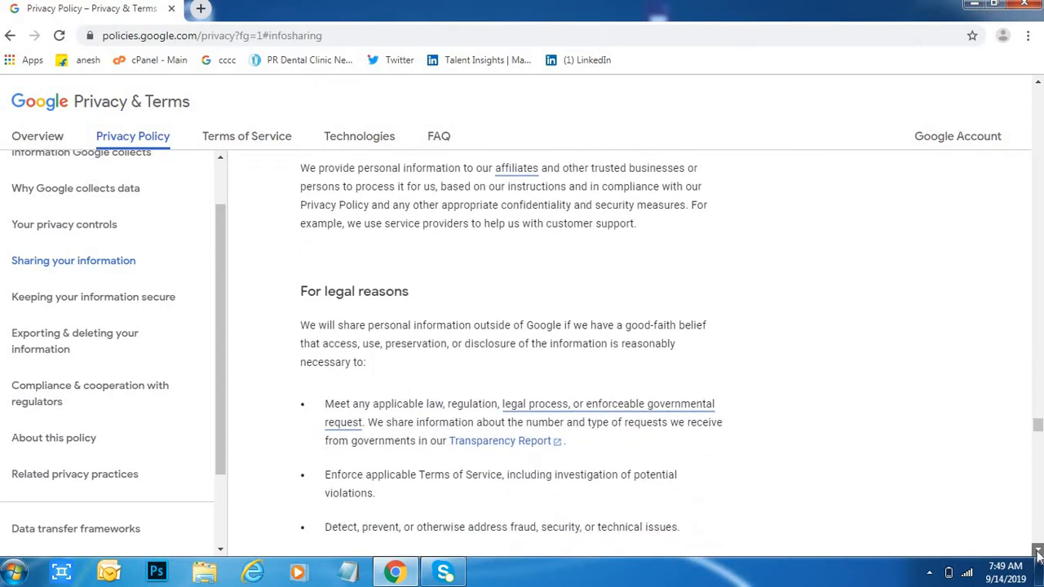
scroll("down", 3)
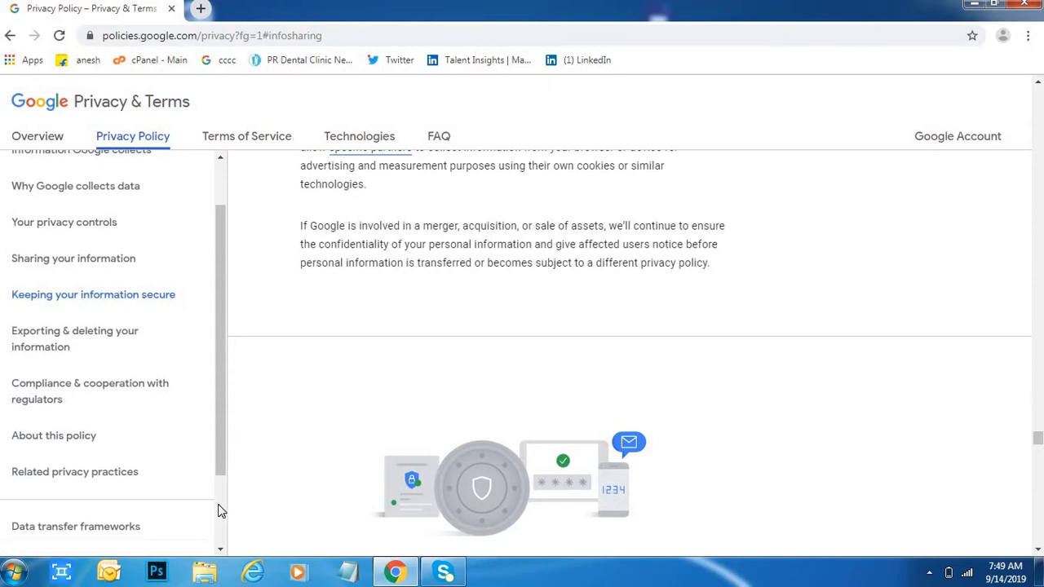
scroll("down", 3)
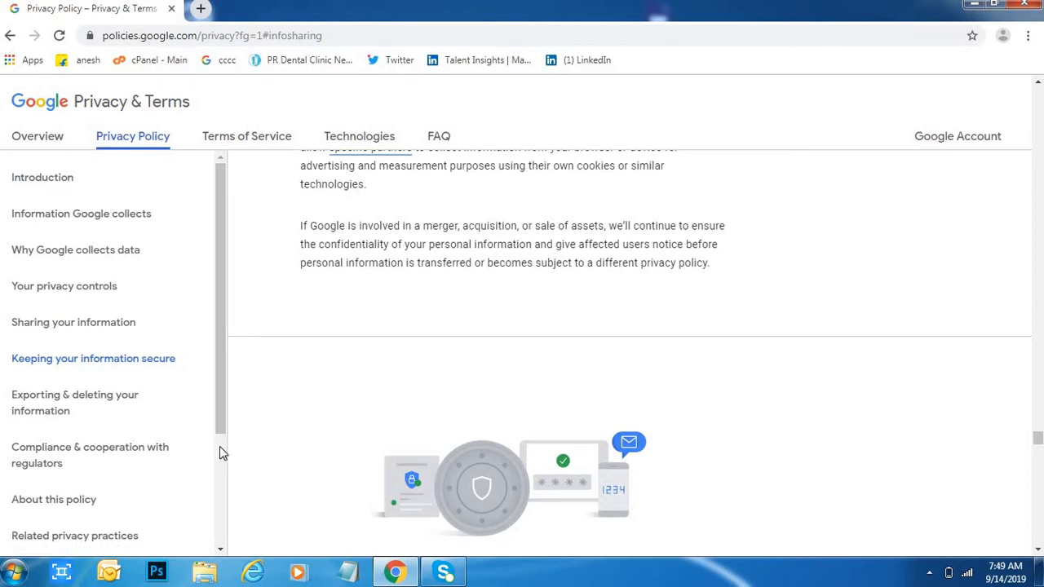
scroll("down", 3)
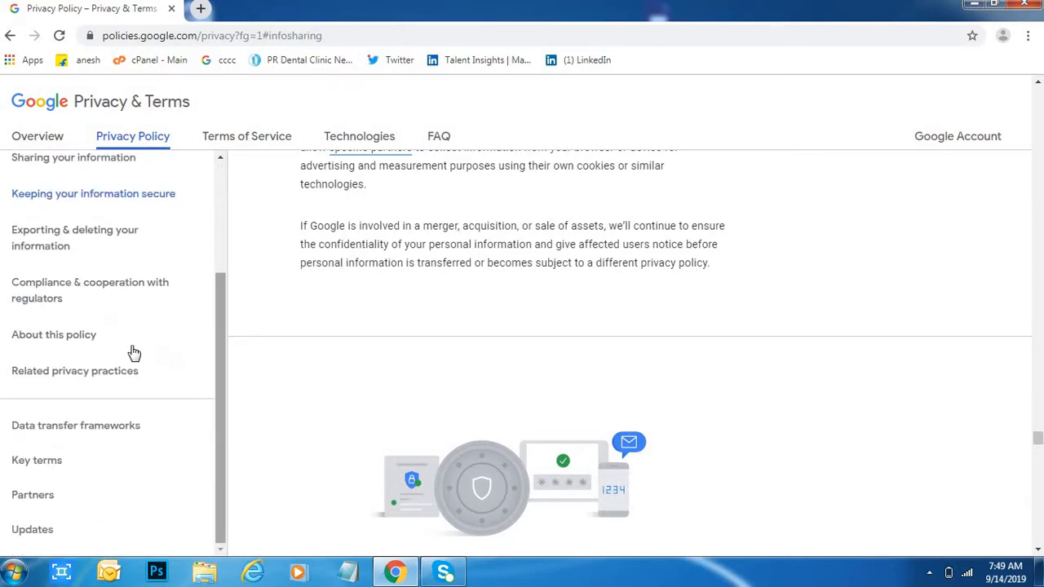
mouse_move(36, 460)
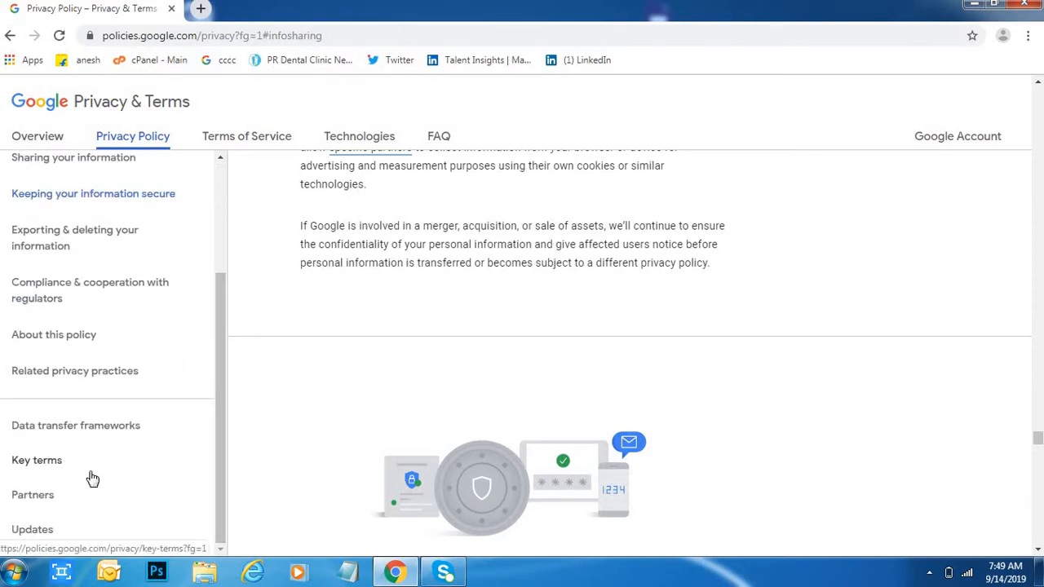
Open the Partners page, then the Key terms glossary listing Affiliates and Cookies.
left_click(33, 494)
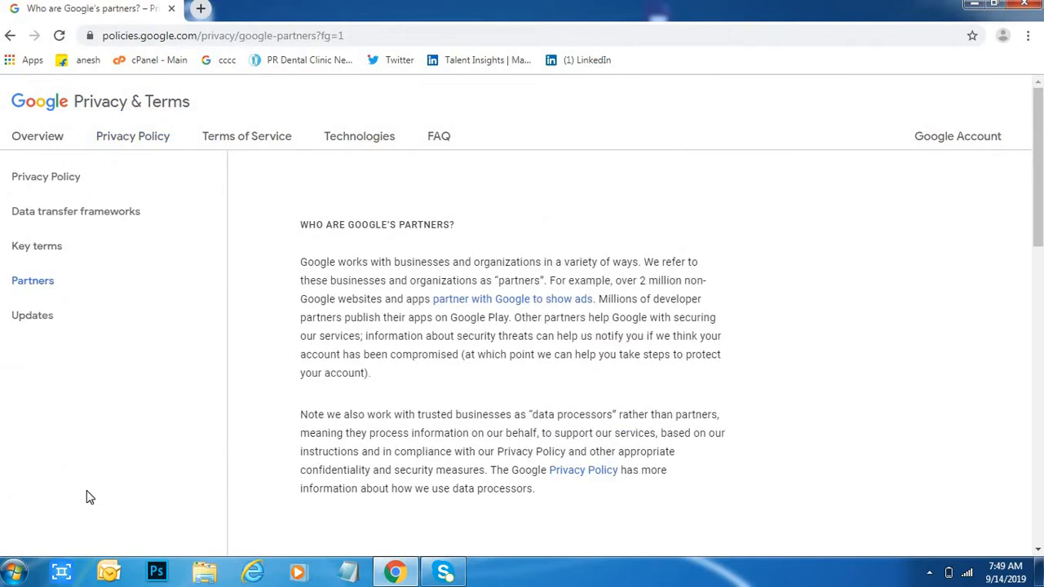
mouse_move(81, 373)
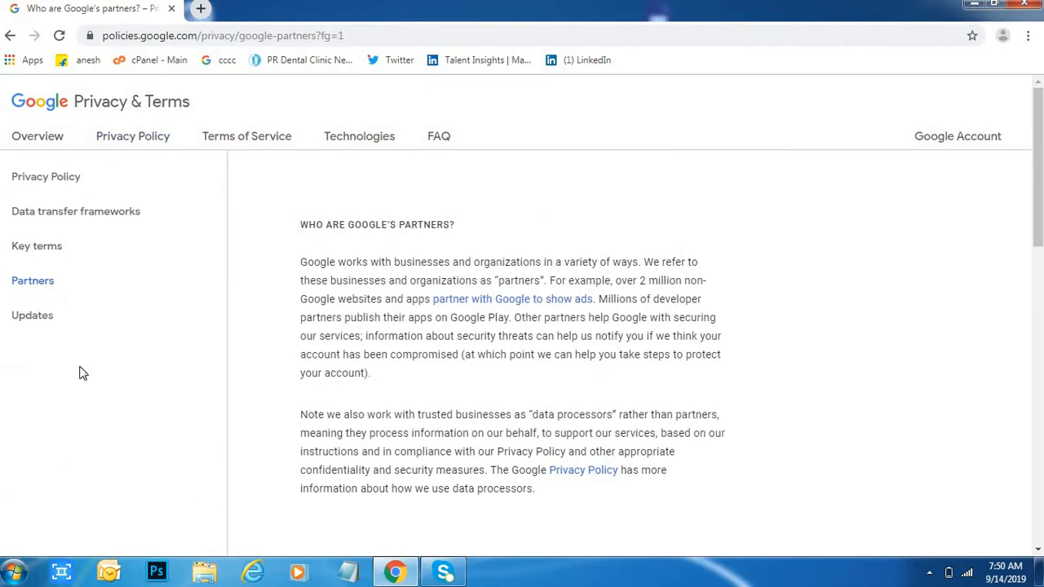
left_click(37, 246)
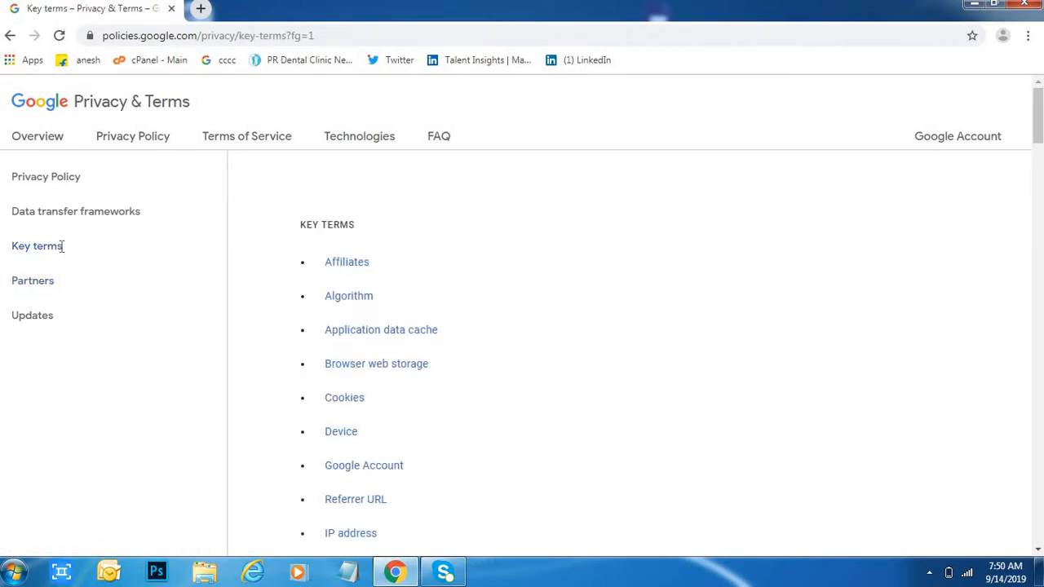
Open the Privacy Policy 'Updates' archive from the sidebar.
left_click(32, 315)
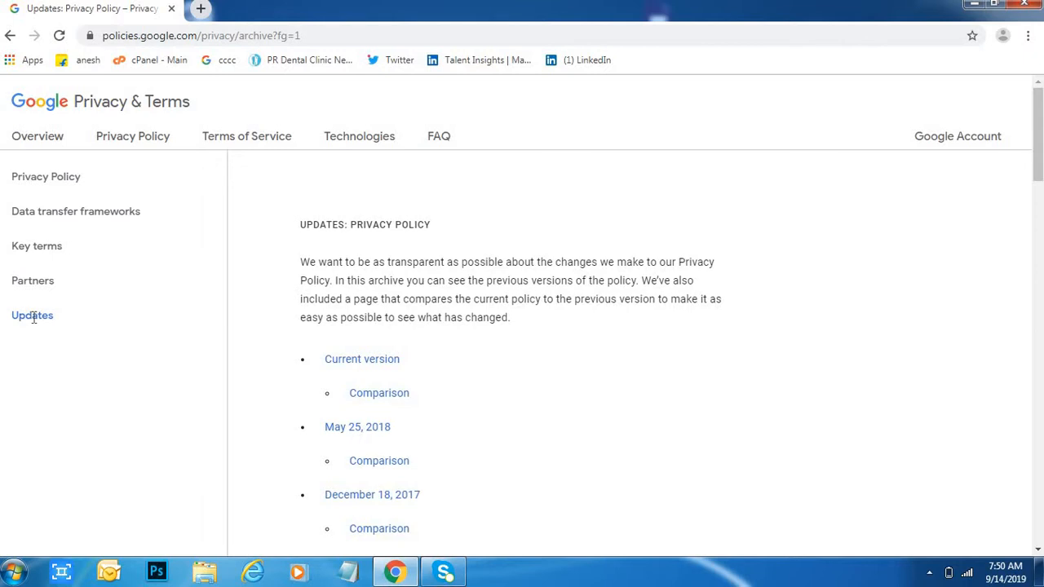
scroll("down", 3)
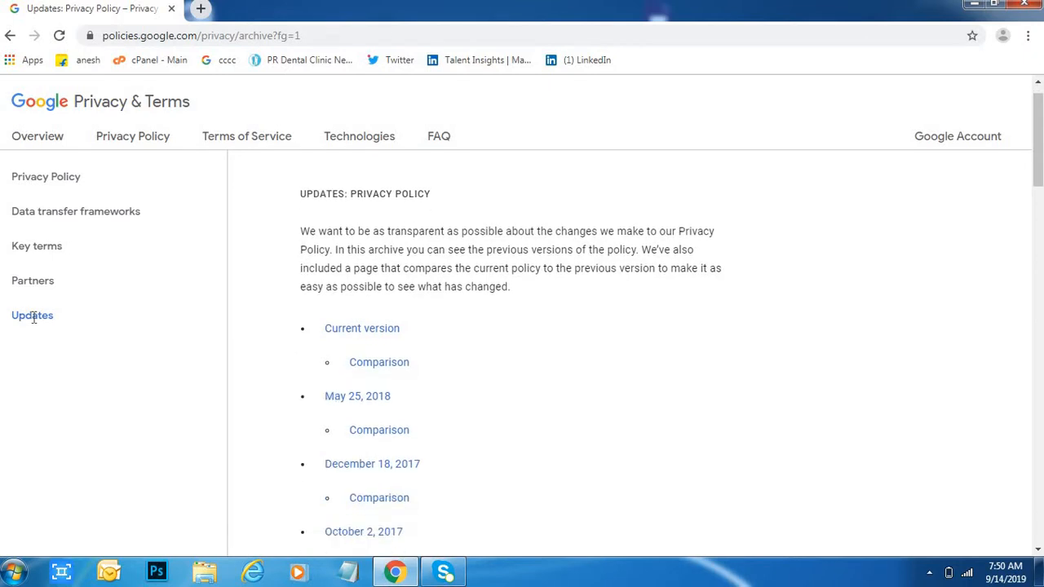
scroll("down", 3)
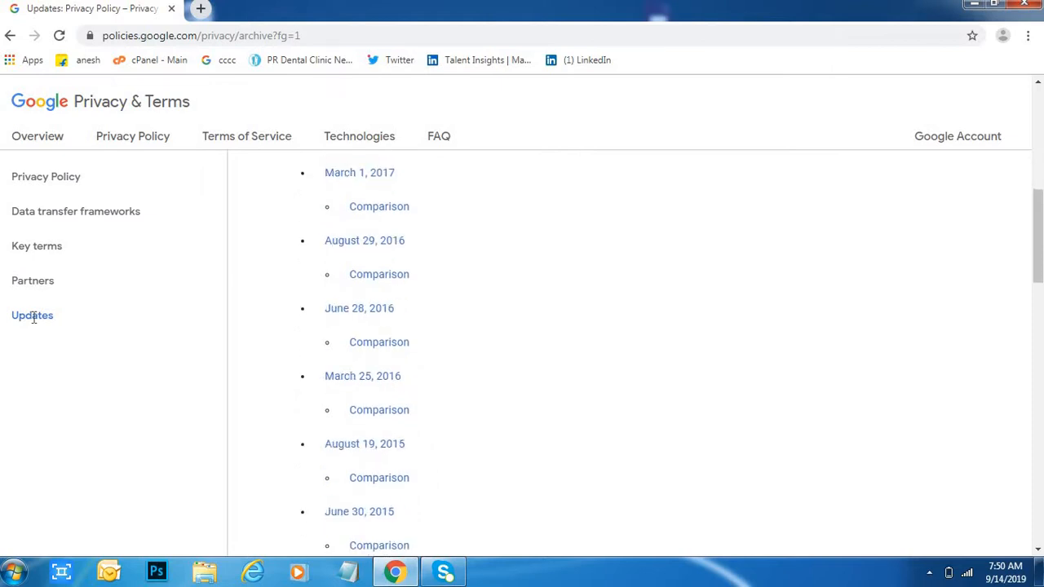
scroll("down", 3)
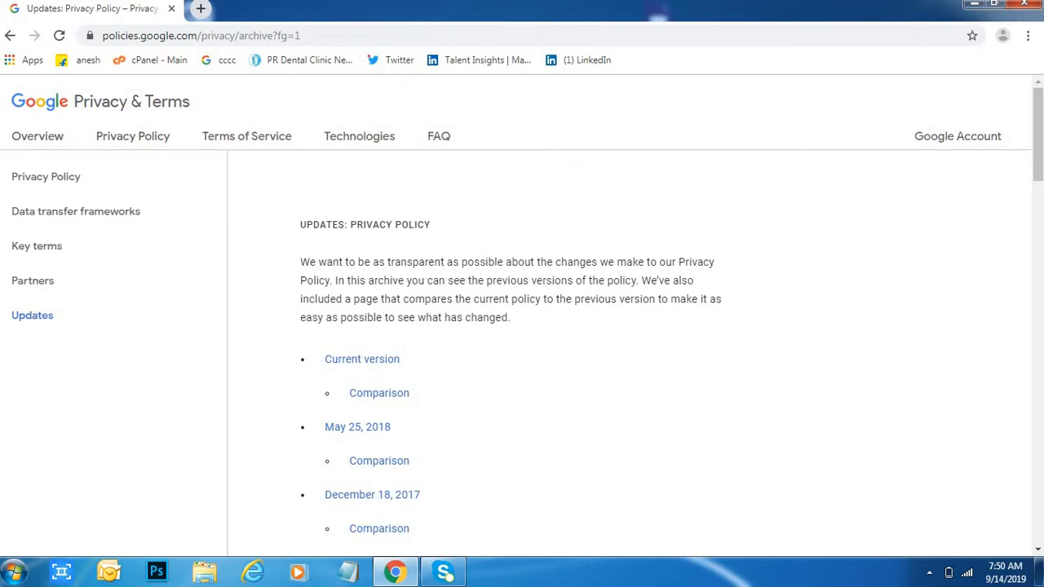
left_click(371, 35)
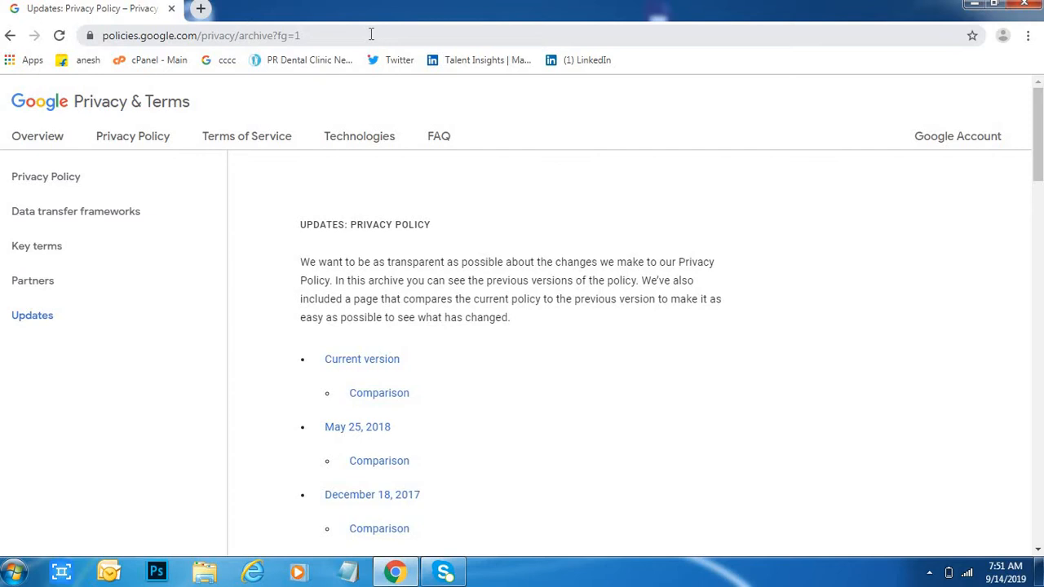